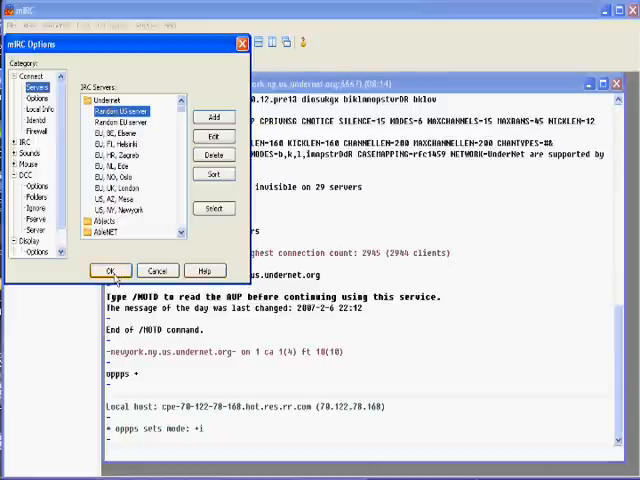
Step: Confirm Undernet as the server in Options and disconnect to force a reconnect
{"action": "left_click", "coordinate": [108, 270]}
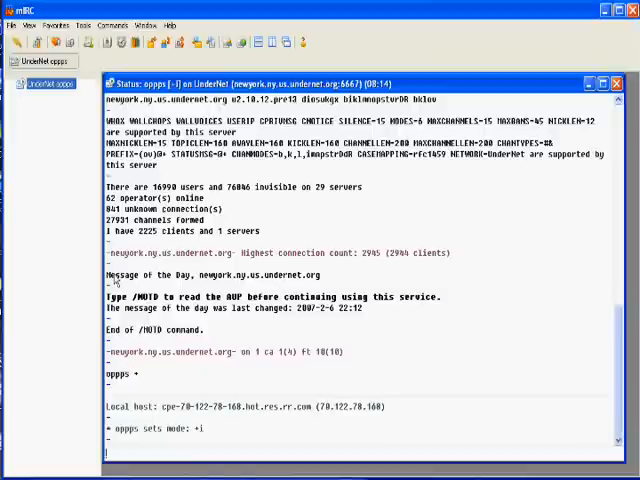
{"action": "mouse_move", "coordinate": [16, 44]}
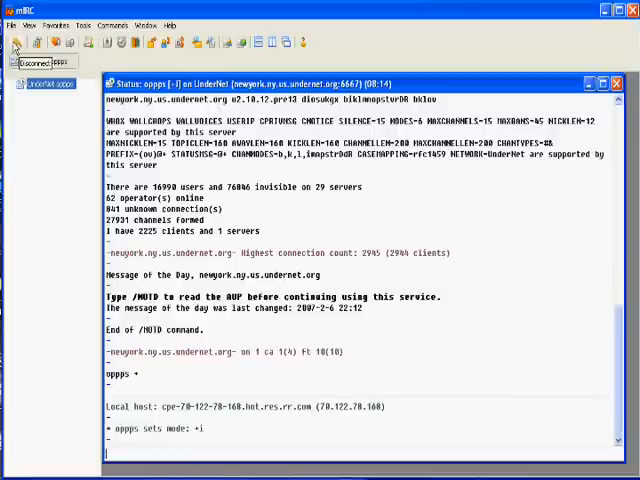
{"action": "left_click", "coordinate": [16, 48]}
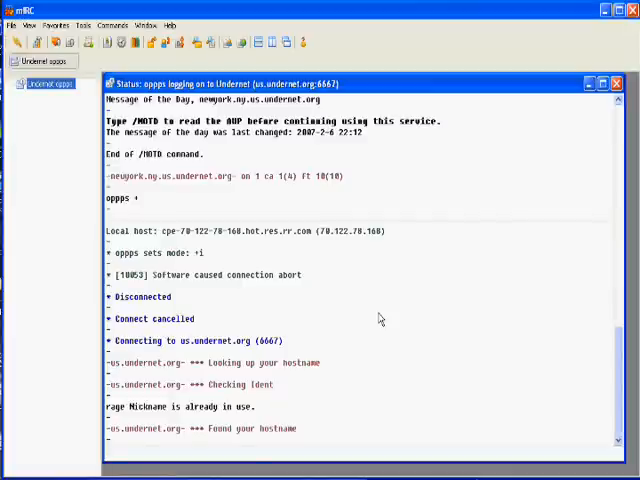
{"action": "scroll", "scroll_direction": "down", "scroll_amount": 3}
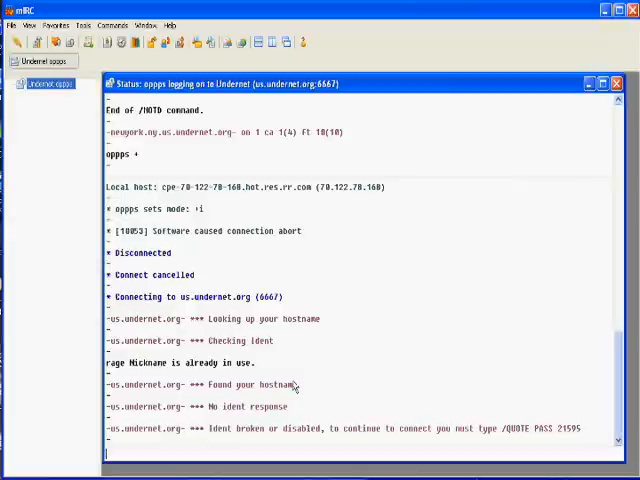
{"action": "type", "text": "/qu"}
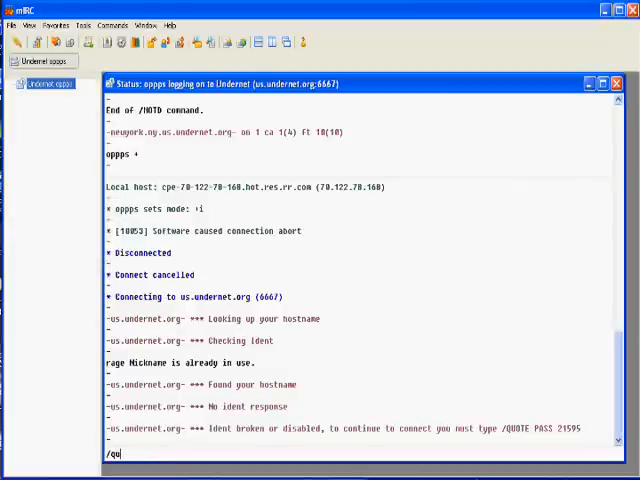
{"action": "type", "text": "ote pass"}
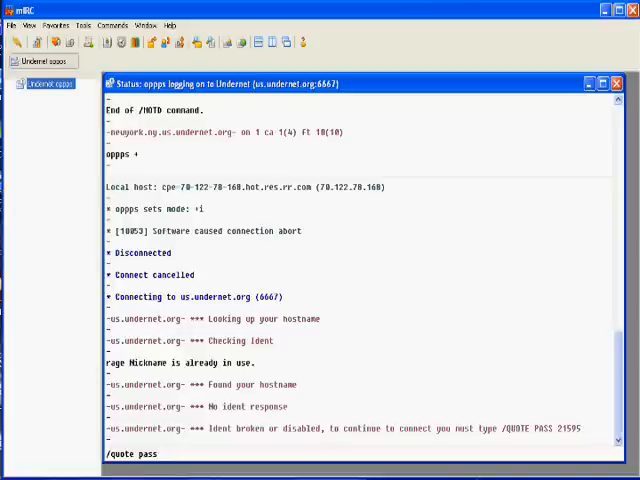
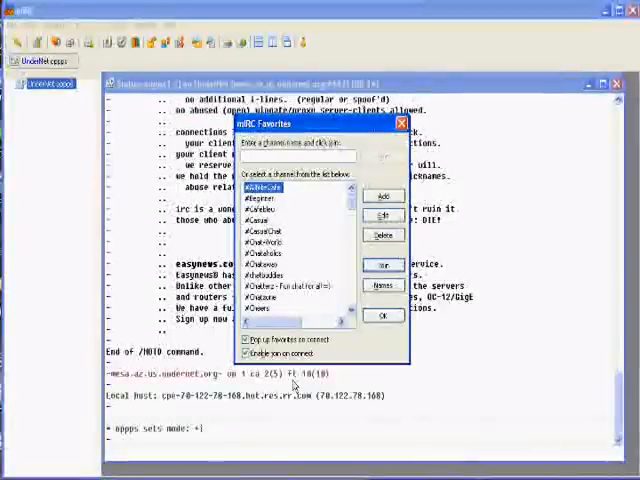
Step: Join a selected channel from the Favorites list
{"action": "left_click", "coordinate": [258, 200]}
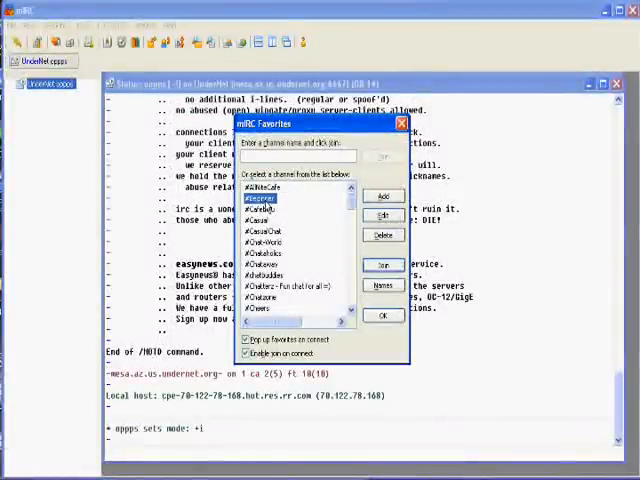
{"action": "left_click", "coordinate": [384, 264]}
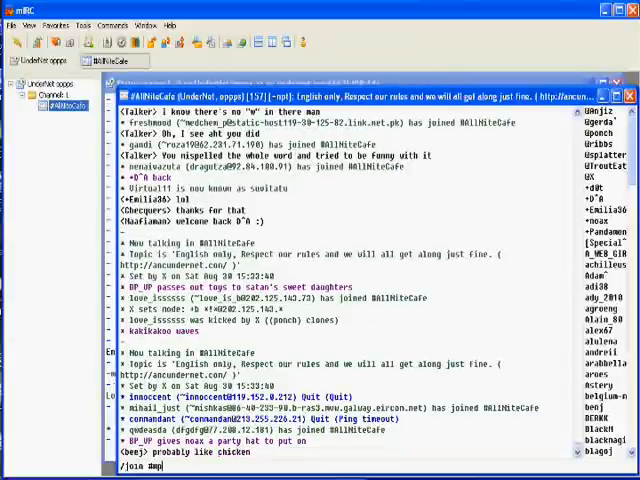
Step: Join the #mp3passion channel with '/join mp3passion'
{"action": "type", "text": "passion"}
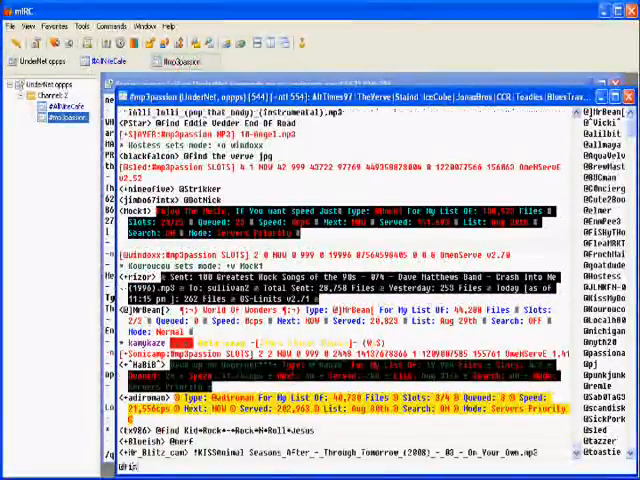
Step: Scroll through the incoming file-server listings in #mp3passion
{"action": "scroll", "scroll_direction": "down", "scroll_amount": 3}
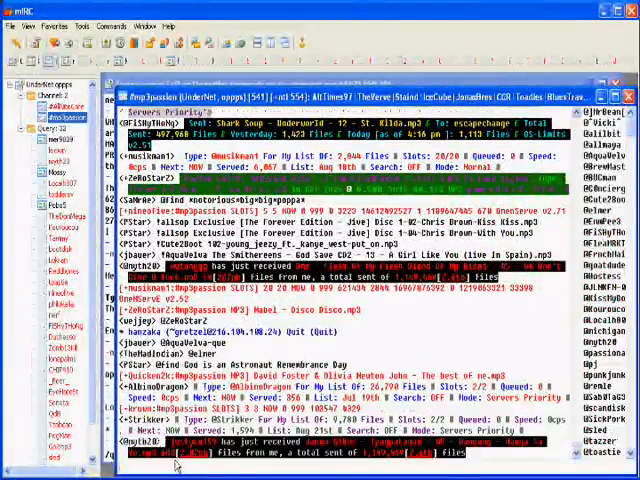
Step: Scroll the #mp3passion chat toward a file request line to copy into the input box
{"action": "scroll", "scroll_direction": "down", "scroll_amount": 3}
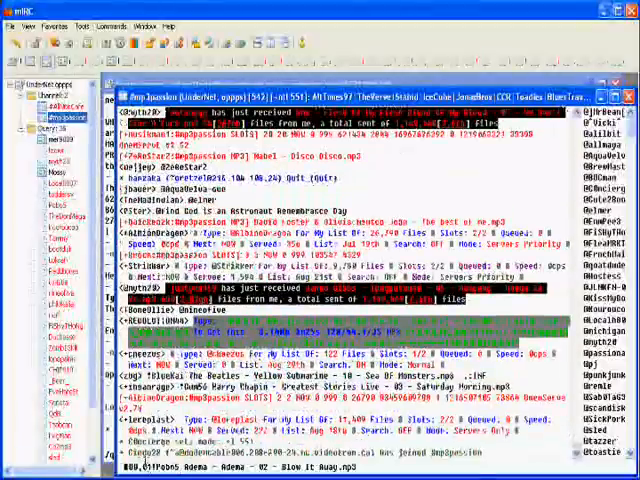
{"action": "scroll", "scroll_direction": "down", "scroll_amount": 3}
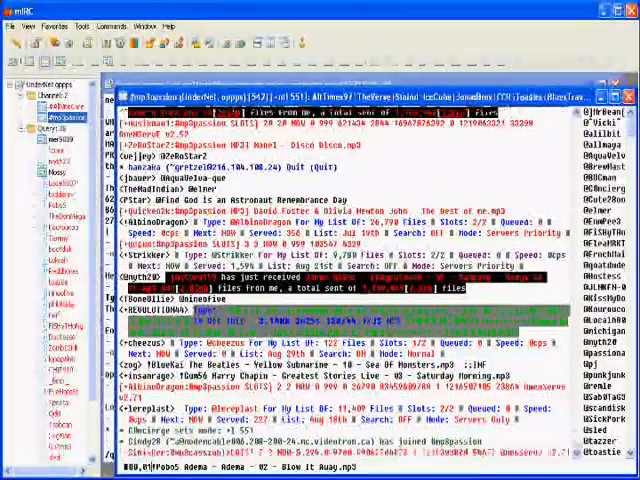